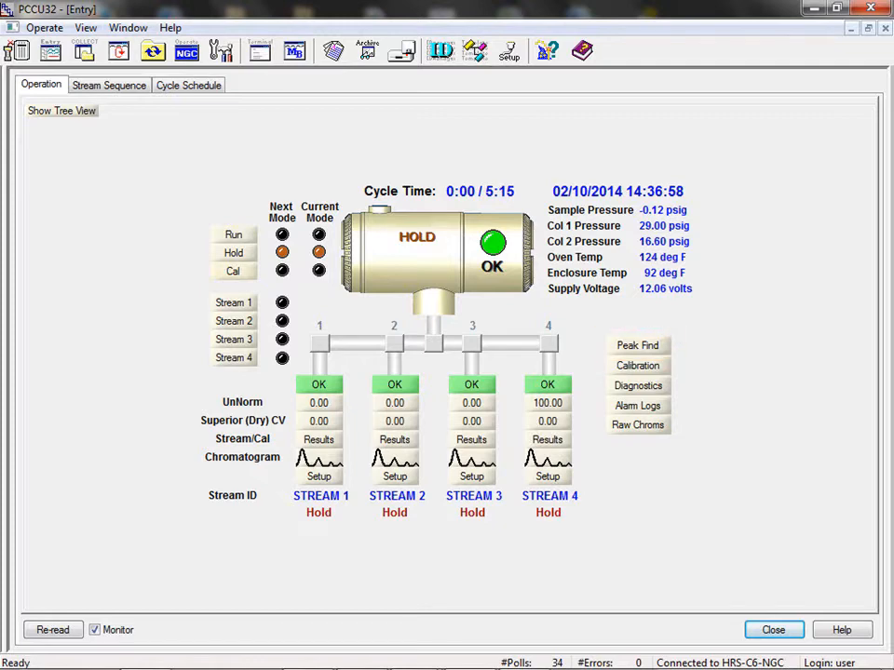
# Step: Review the analyzer's Calibration setup dialog and close it
pyautogui.click(636, 344)
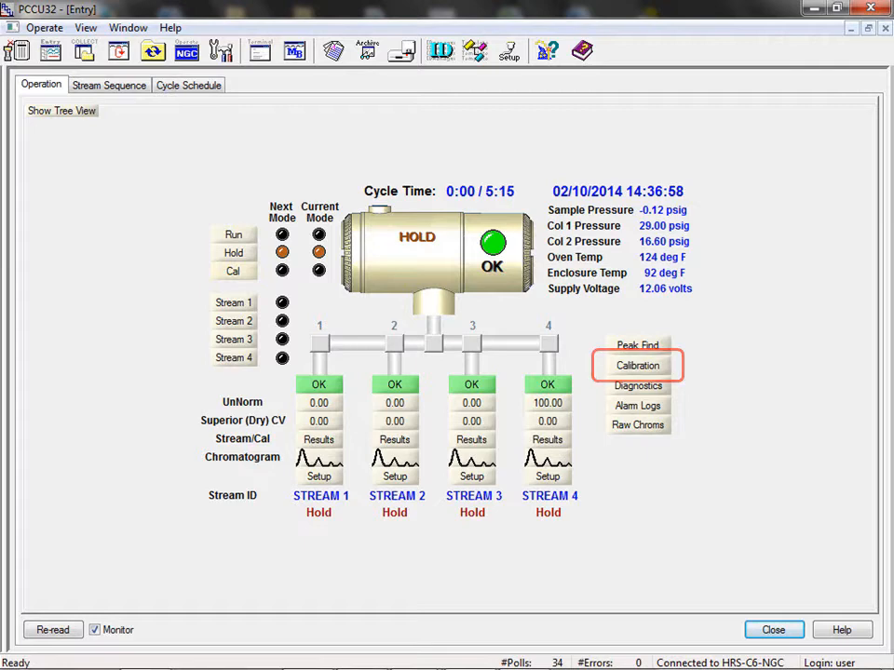
pyautogui.click(636, 364)
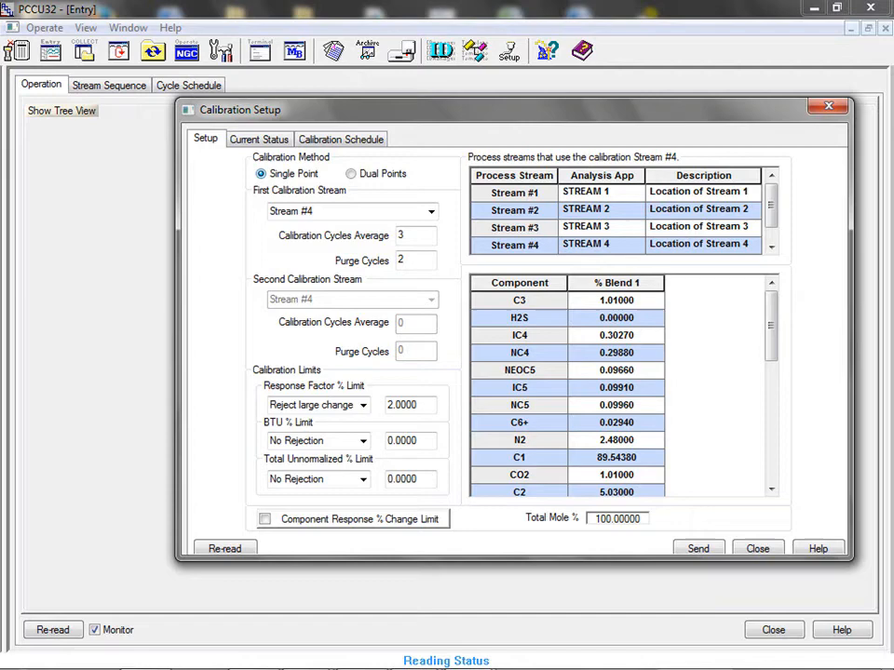
pyautogui.click(758, 547)
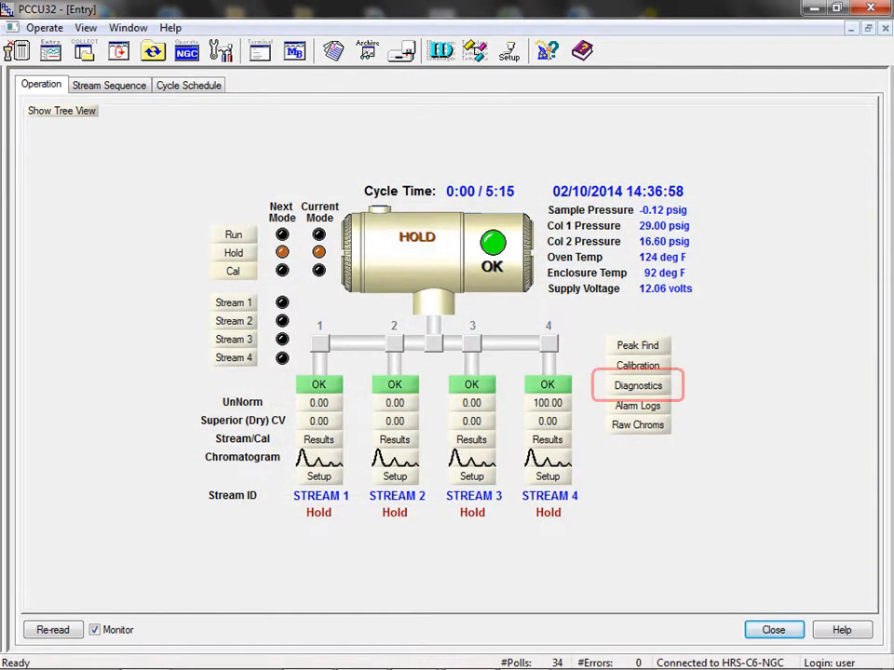
# Step: Review the Diagnostics, Alarm logs and Raw Chromatograms views, closing each
pyautogui.click(637, 385)
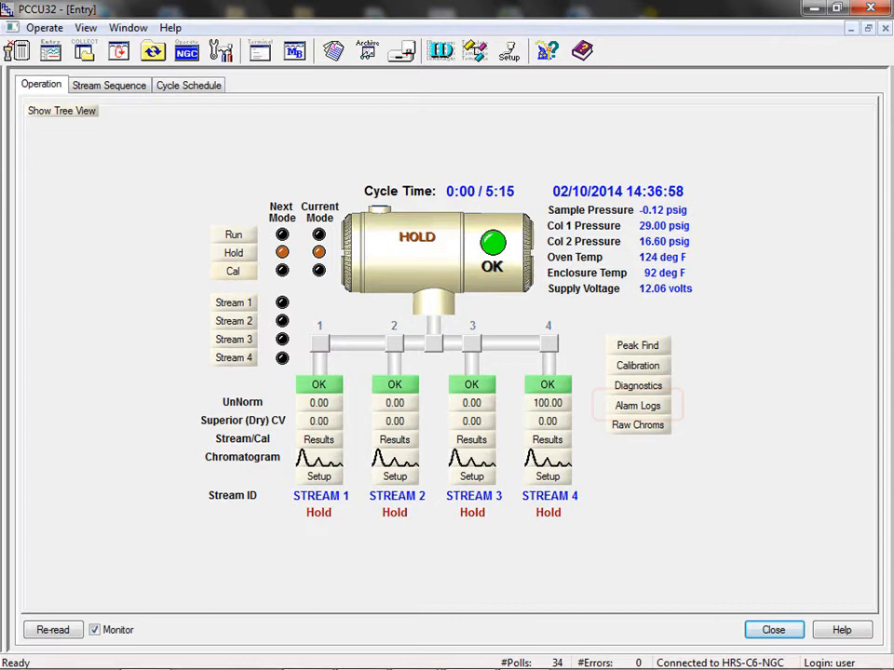
pyautogui.click(637, 405)
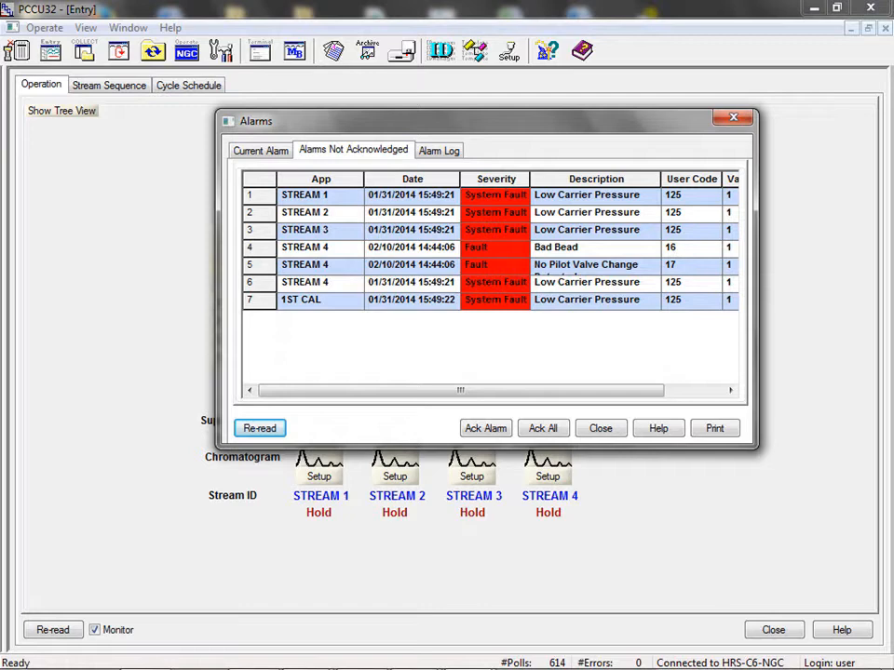
pyautogui.click(600, 428)
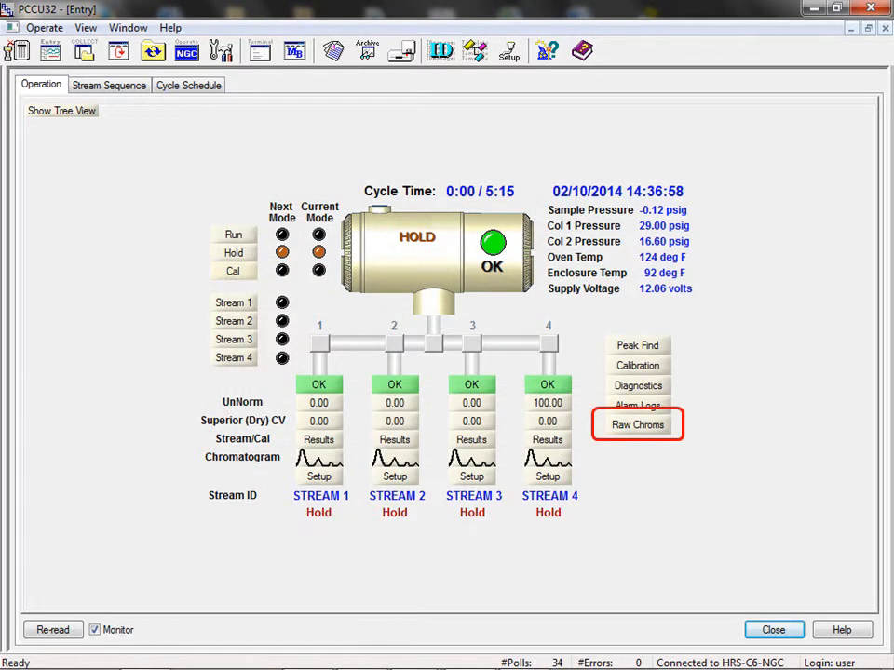
pyautogui.click(637, 424)
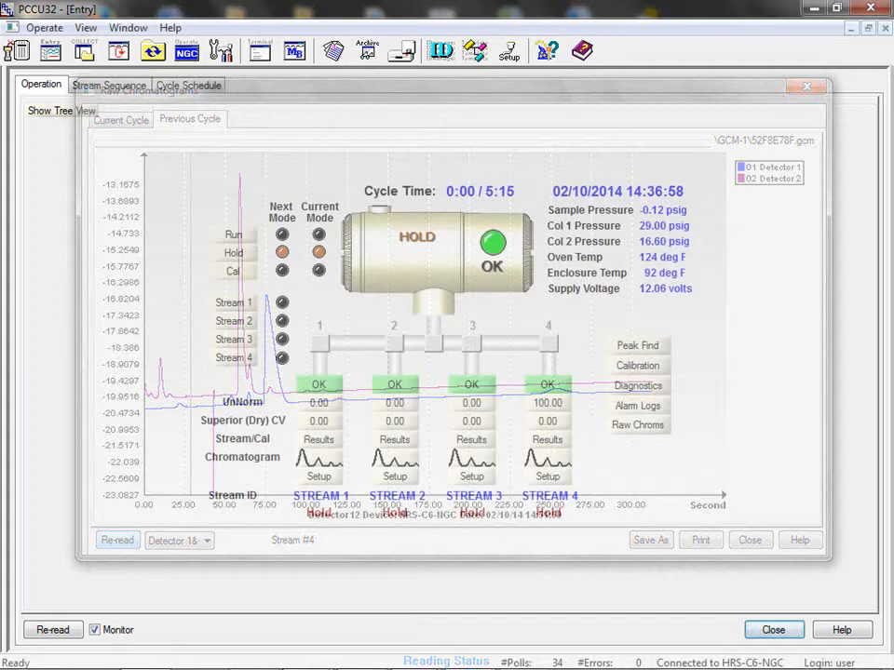
pyautogui.click(804, 86)
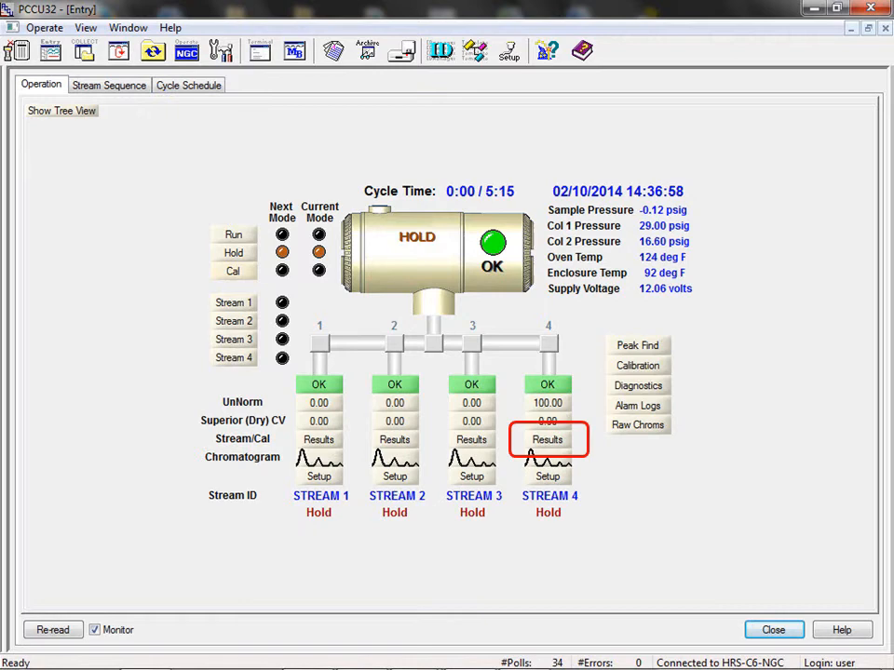
# Step: Review the Stream 4 results and the neighbouring stream dialogs
pyautogui.click(547, 440)
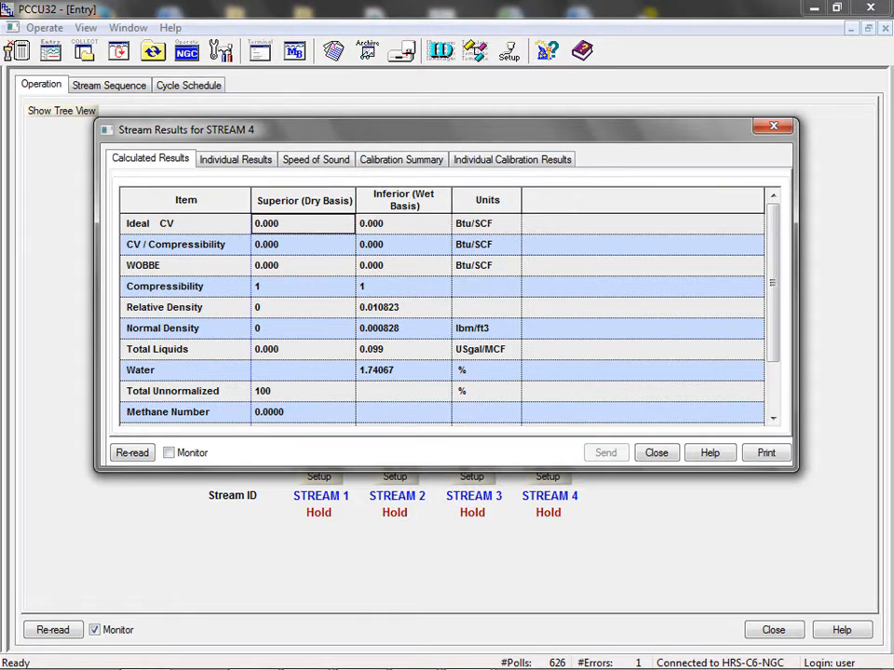
pyautogui.click(655, 453)
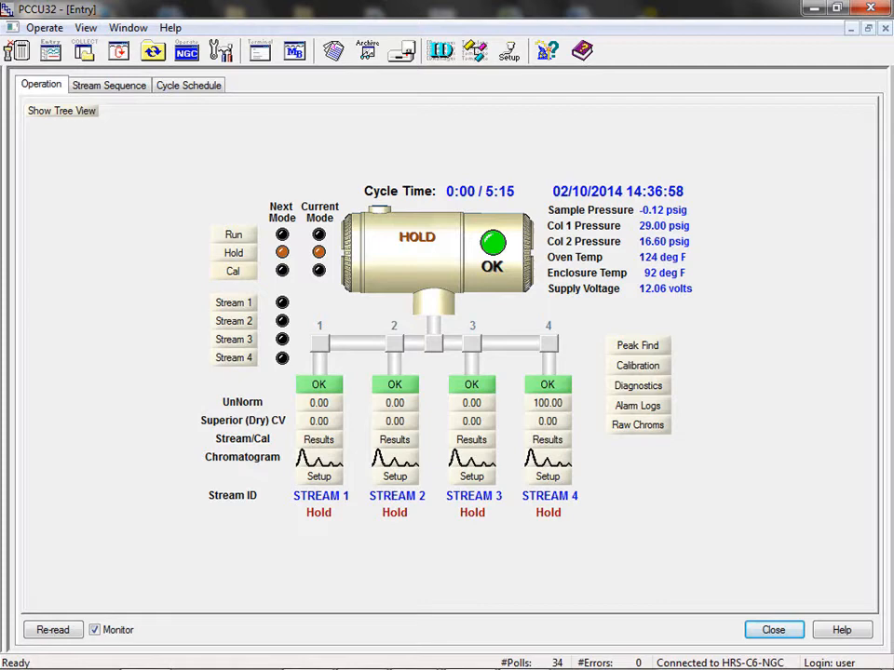
pyautogui.click(547, 458)
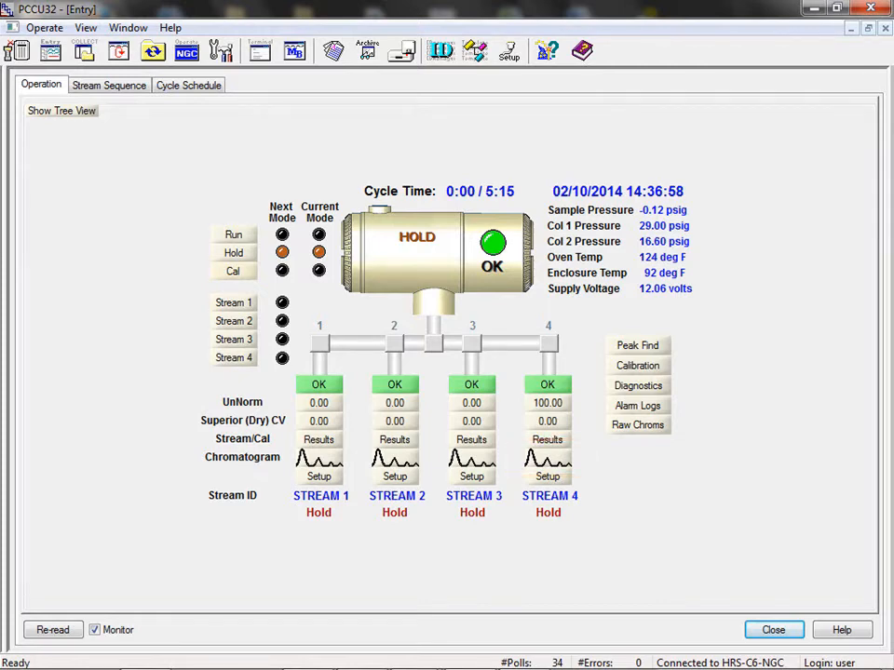
pyautogui.click(547, 456)
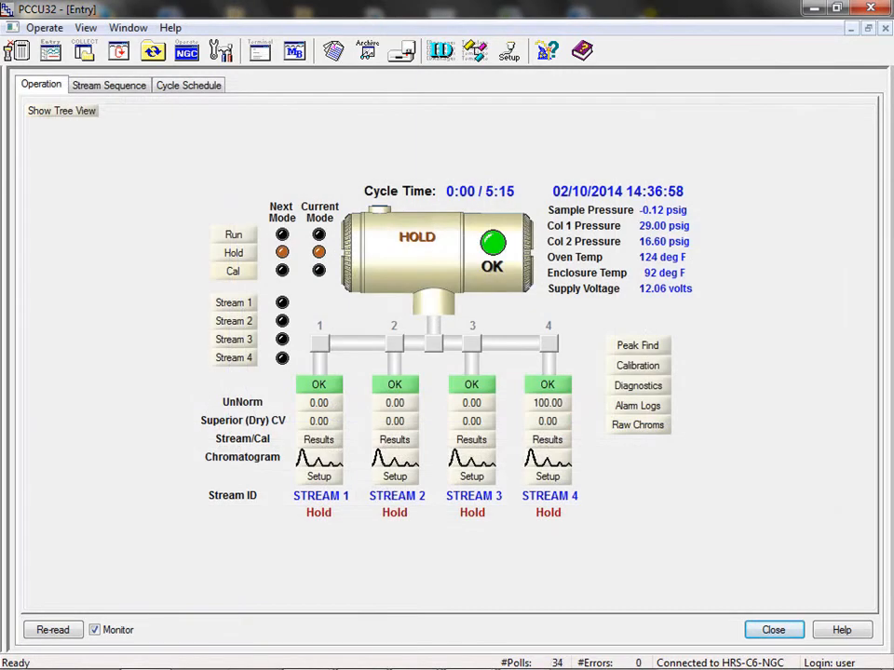
pyautogui.click(547, 477)
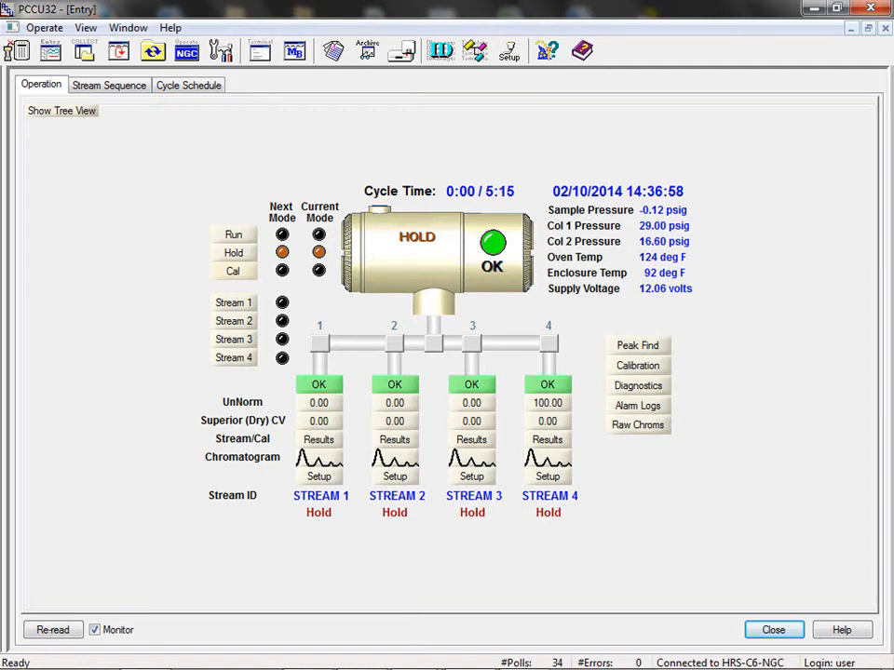
# Step: Review the Stream 4 setup, then switch the analyzer into Run mode with Stream 4 active
pyautogui.click(547, 477)
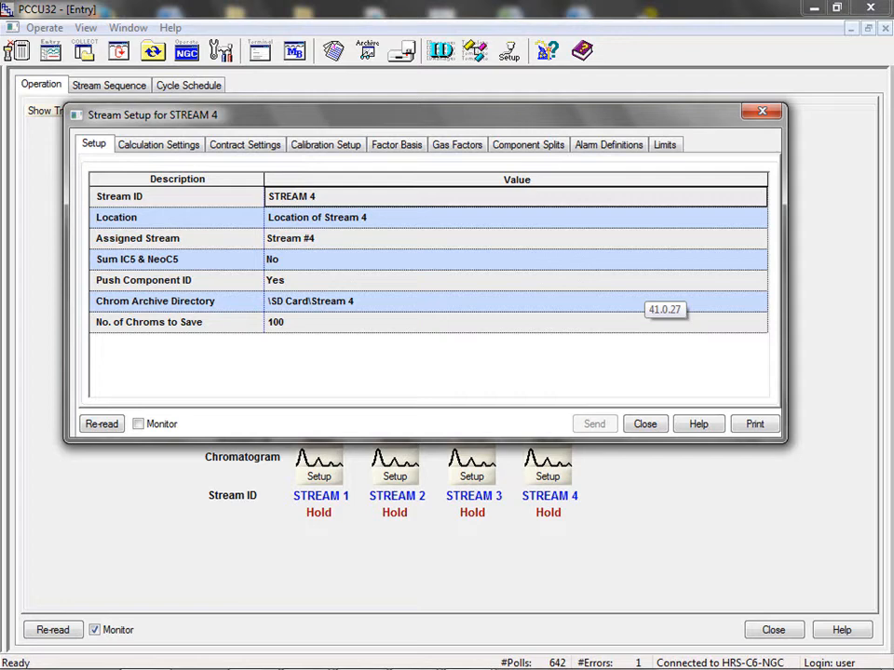
pyautogui.click(644, 425)
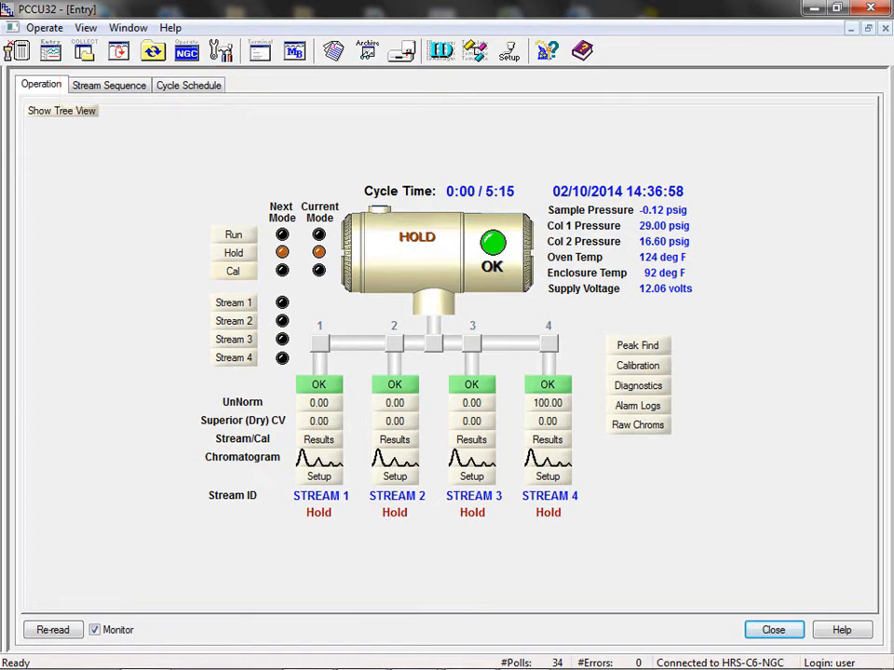
pyautogui.click(235, 235)
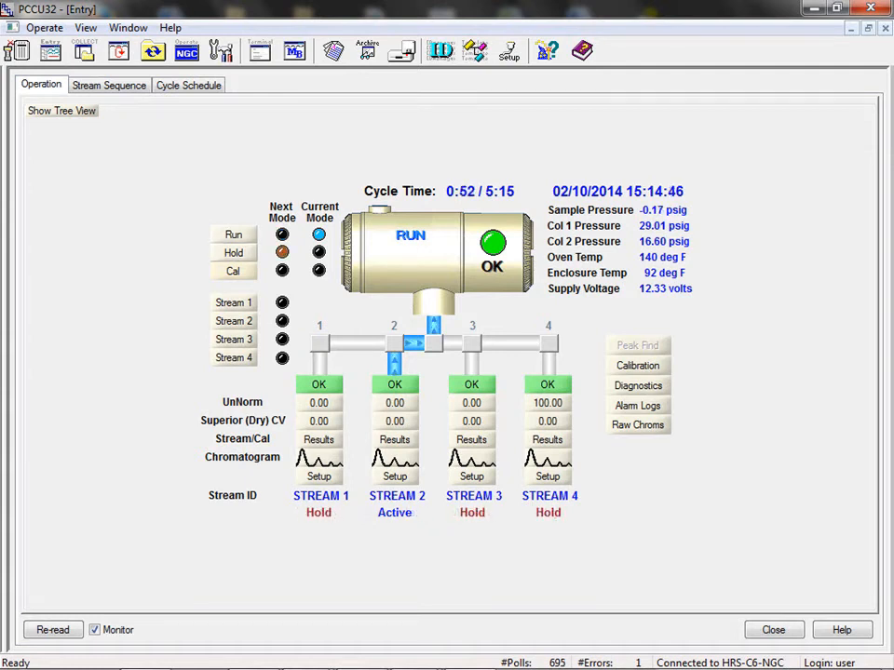
pyautogui.click(234, 253)
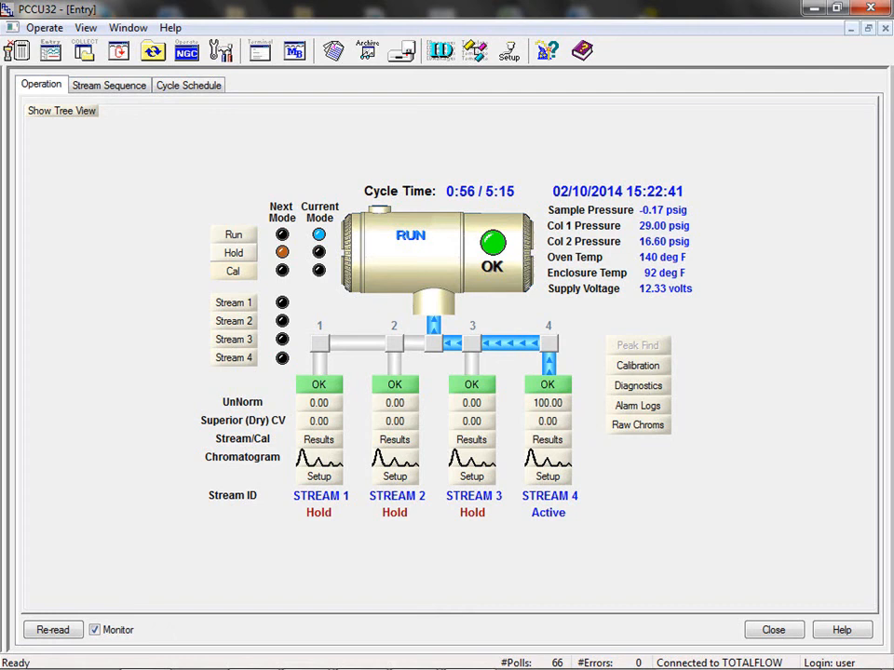
# Step: Show the Tree View of device communications and analyzer settings beside the Operation overview
pyautogui.click(235, 253)
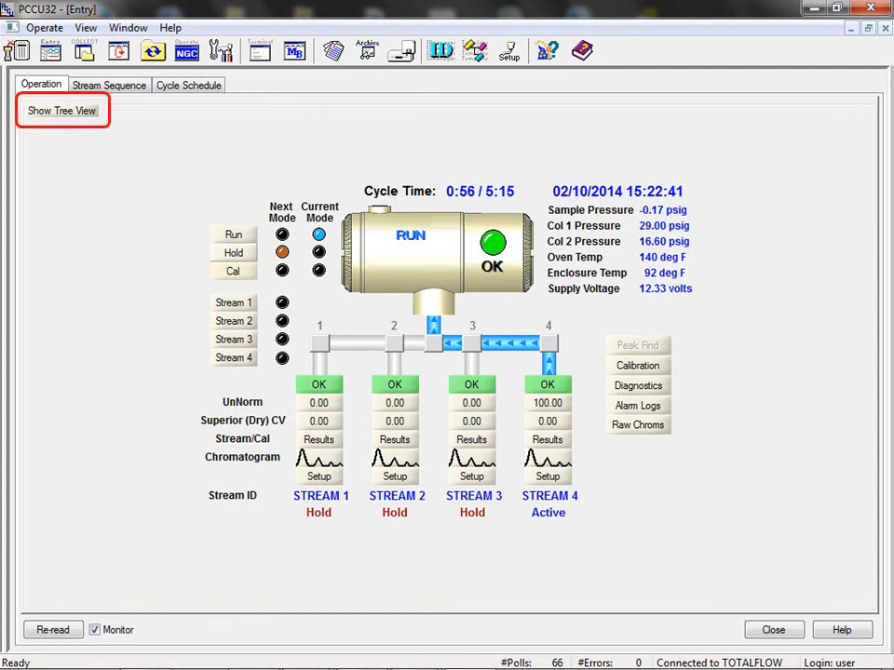
pyautogui.click(62, 110)
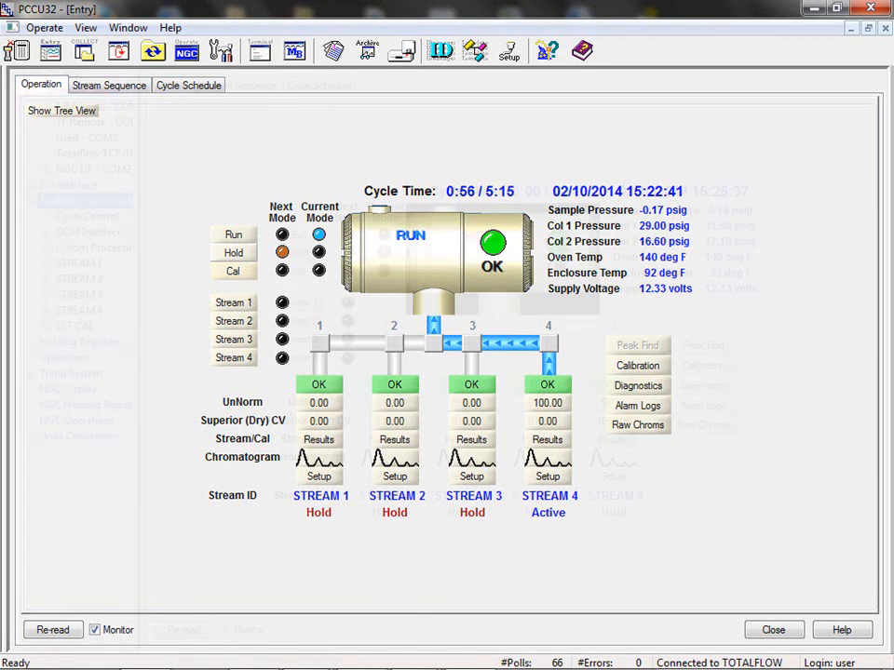
pyautogui.click(62, 110)
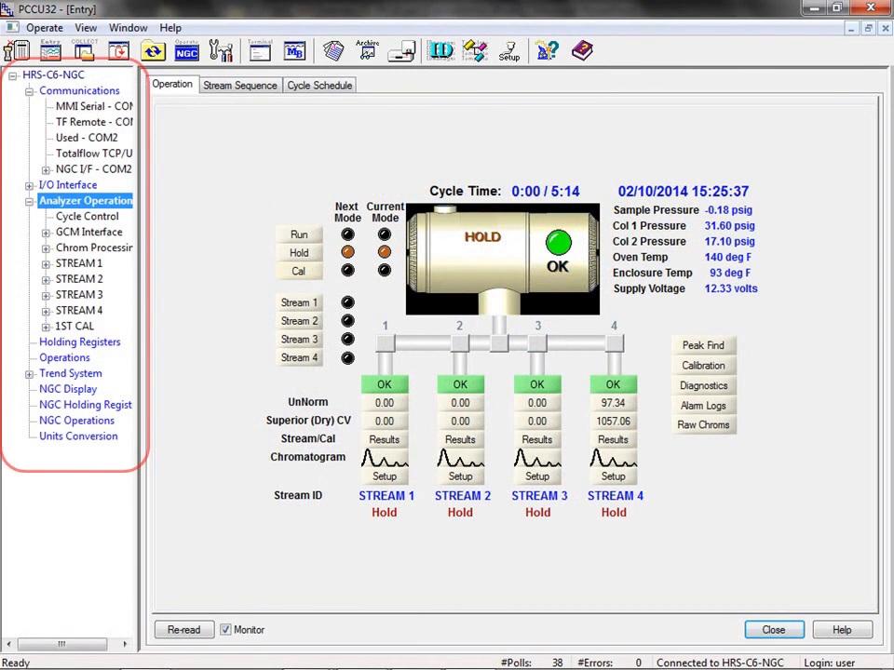